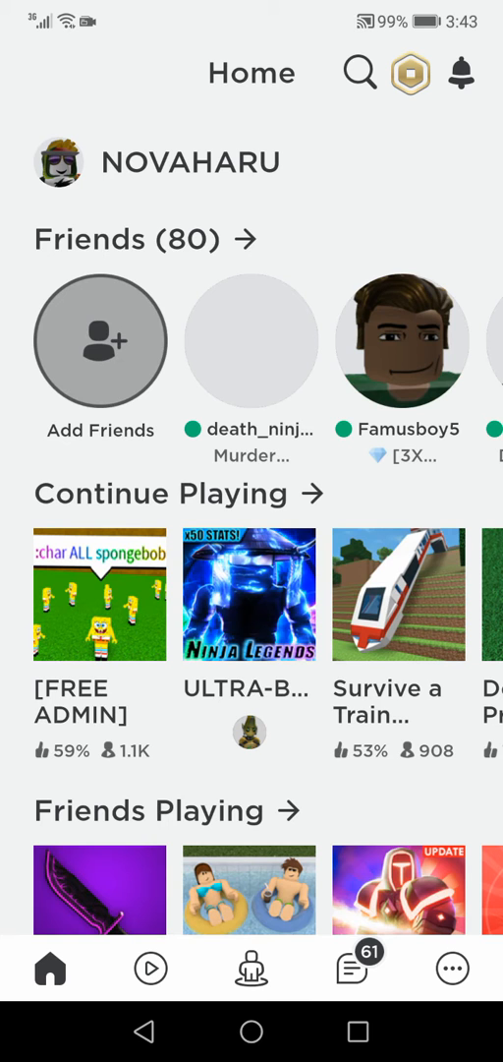
- Join the FREE ADMIN game from Continue Playing on the Roblox home screen
left_click(100, 595)
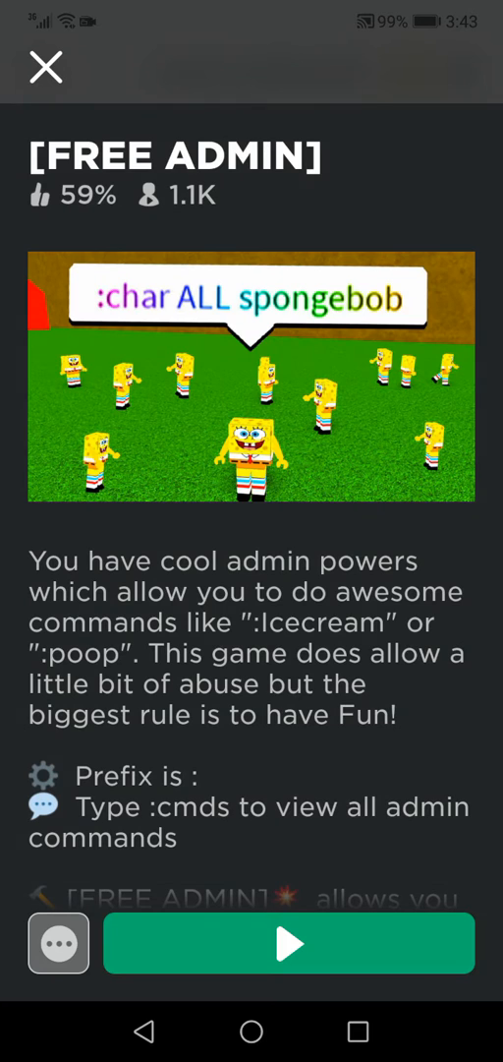
left_click(288, 943)
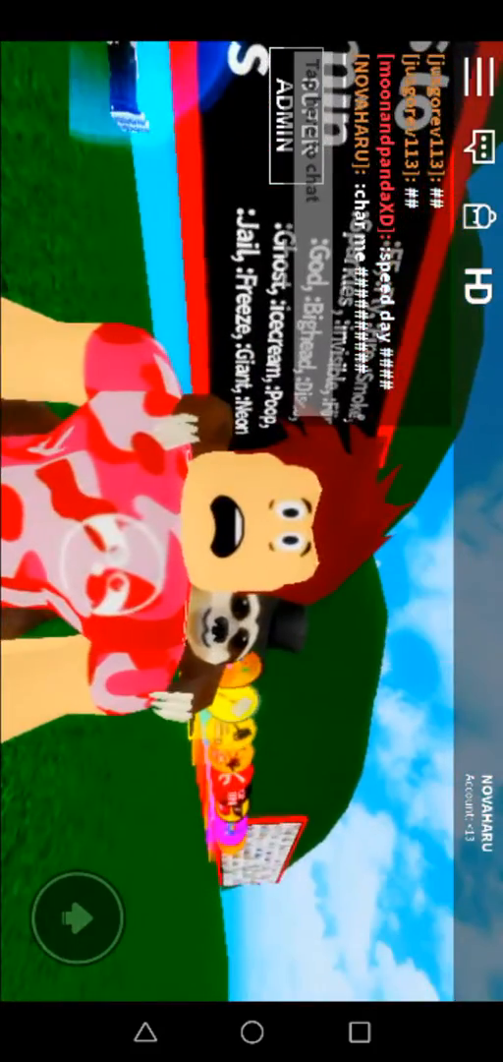
- Write the ':char me forstaken' admin command in the chat bar and send it
left_click(302, 118)
type(":char me")
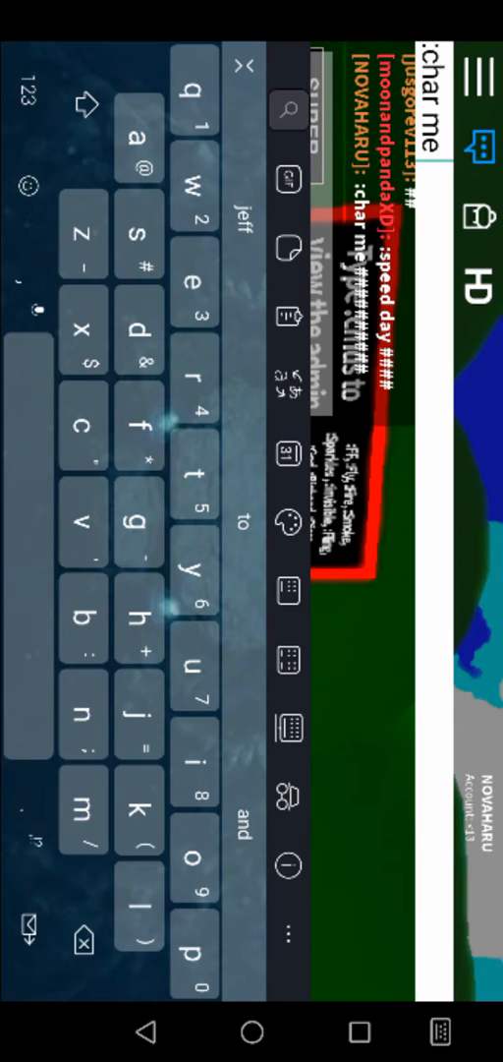
type("forsta")
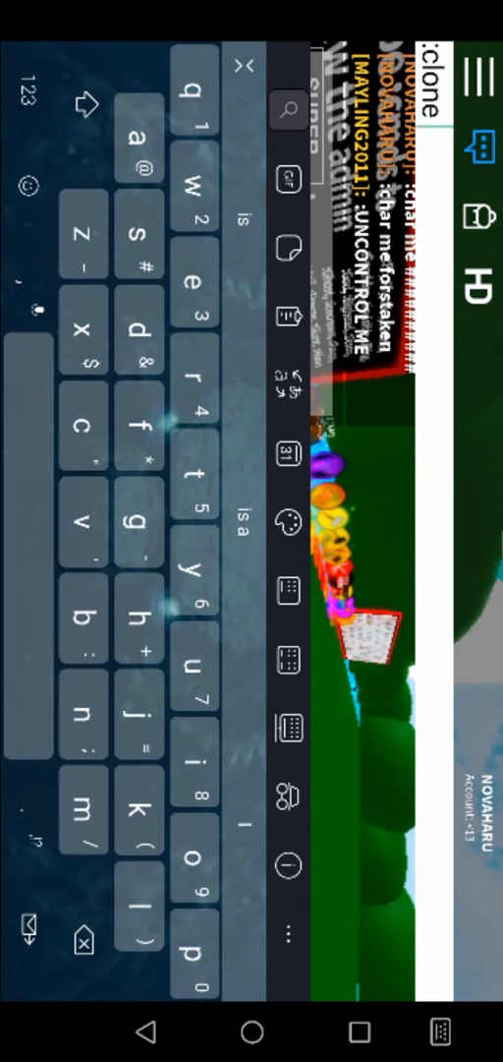
- Send the ':clone' command in chat, then begin a new ':char me' command
left_click(192, 175)
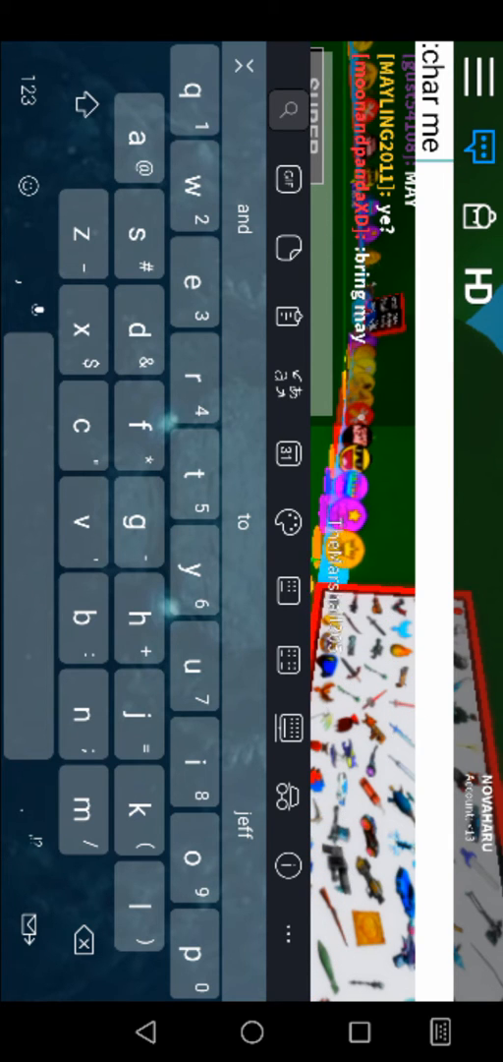
- Complete the ':char me' command with the name 'Bubree' and send it
type("Bubree")
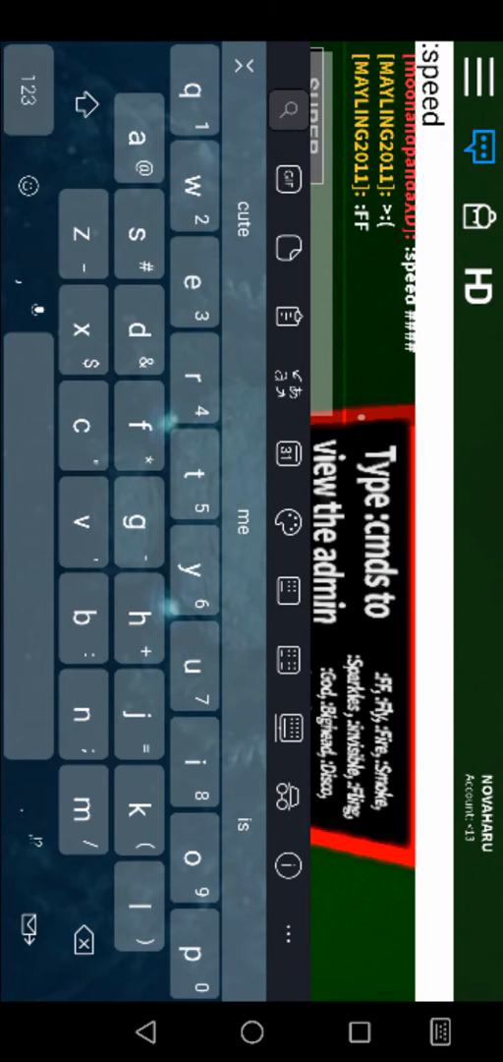
- Enter a numeric speed value starting with 1 for the ':speed me' command
left_click(29, 98)
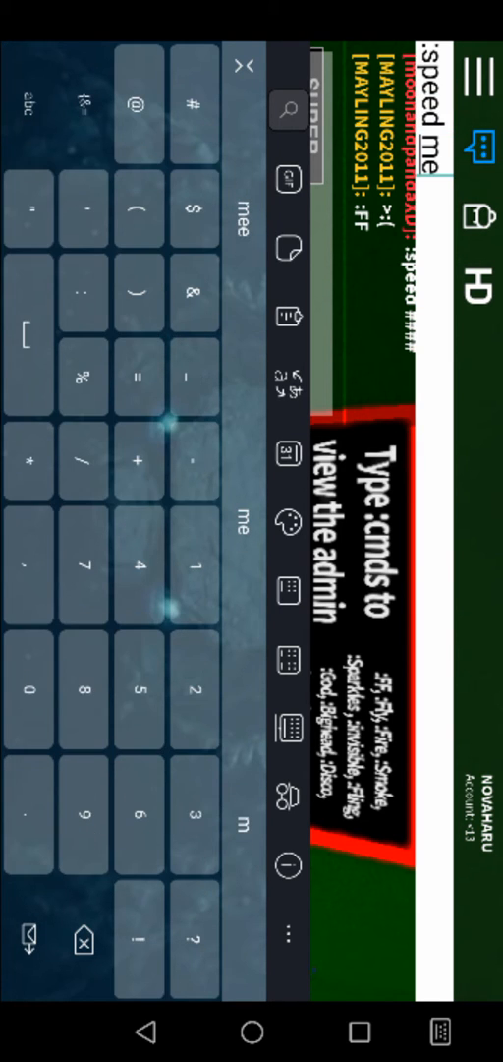
type("1")
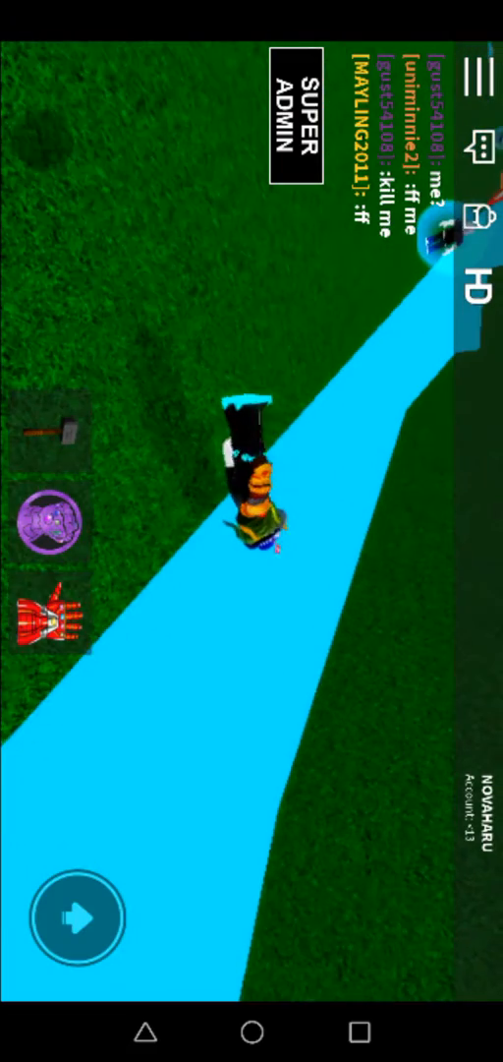
left_click(49, 615)
type("guys i")
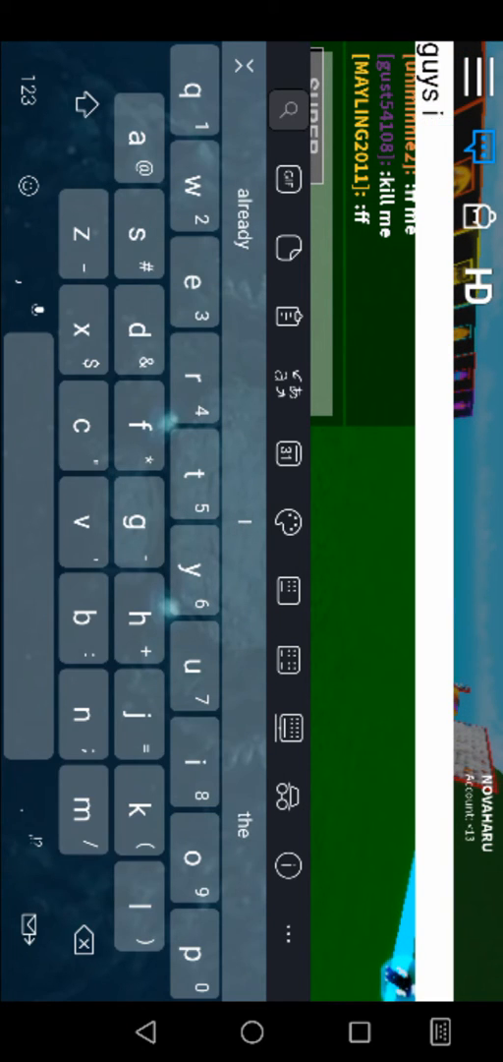
- Write a chat message saying you glitched through the VIP area and have the hammer
left_click(194, 472)
type(" glitch through the vip and i have the mjlonir and")
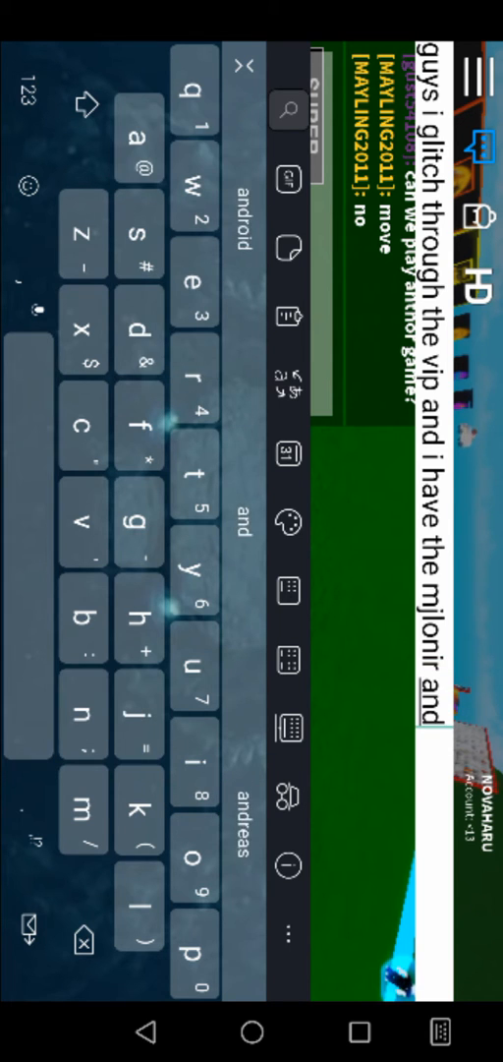
left_click(193, 731)
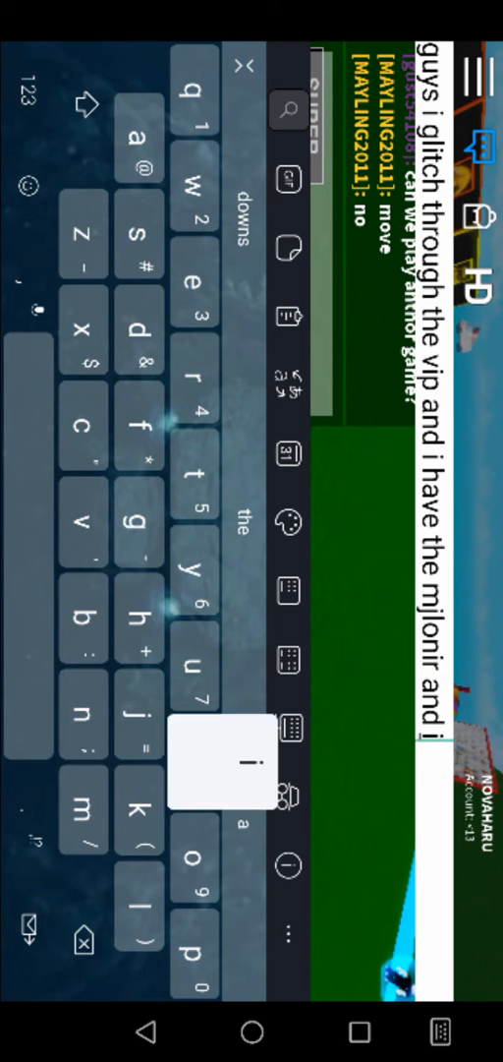
left_click(195, 467)
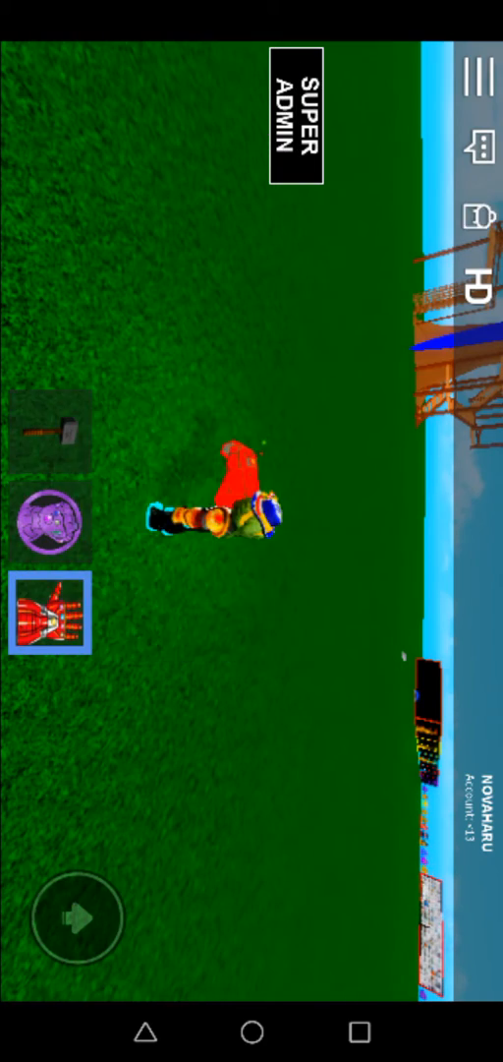
- Open the HD Admin panel, leading to the VIP product purchase prompt
left_click(476, 286)
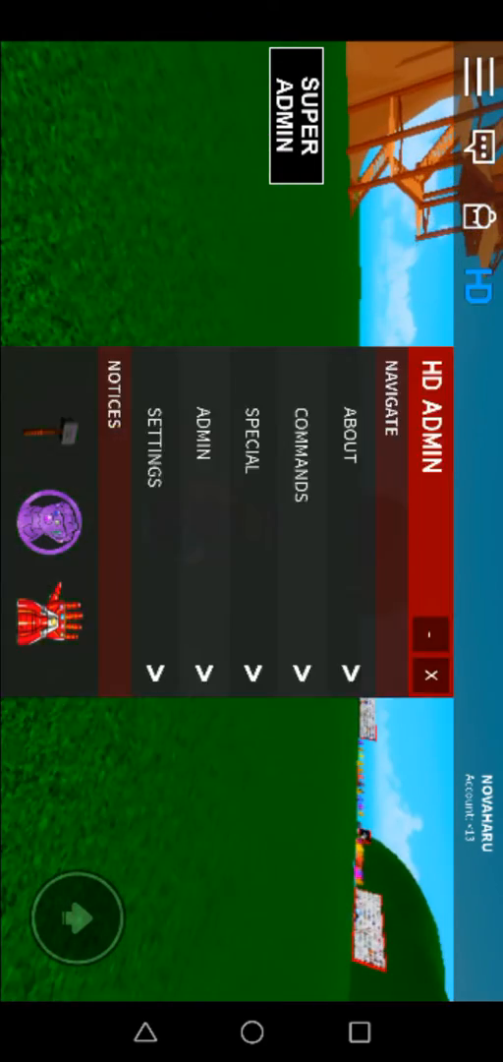
left_click(430, 675)
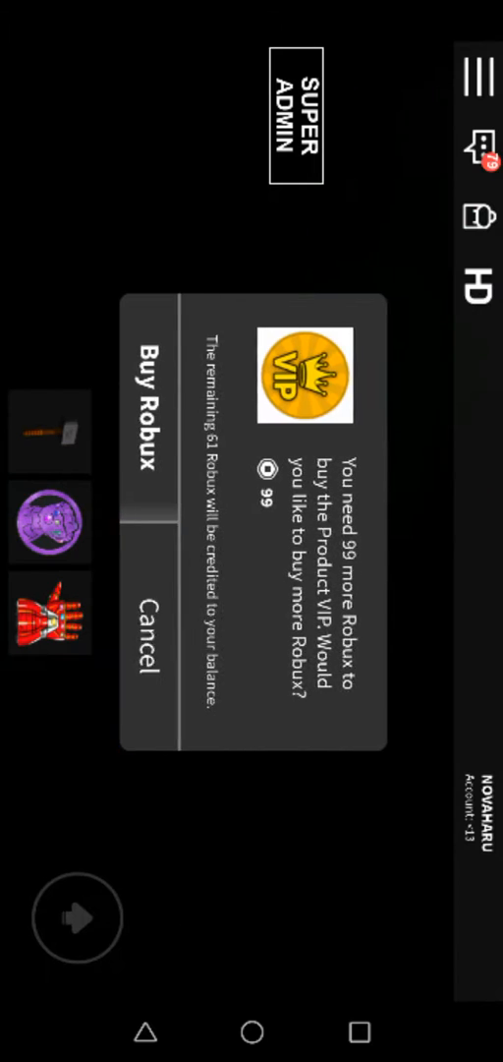
- Cancel the 'You need 99 more Robux' VIP purchase prompt
left_click(144, 629)
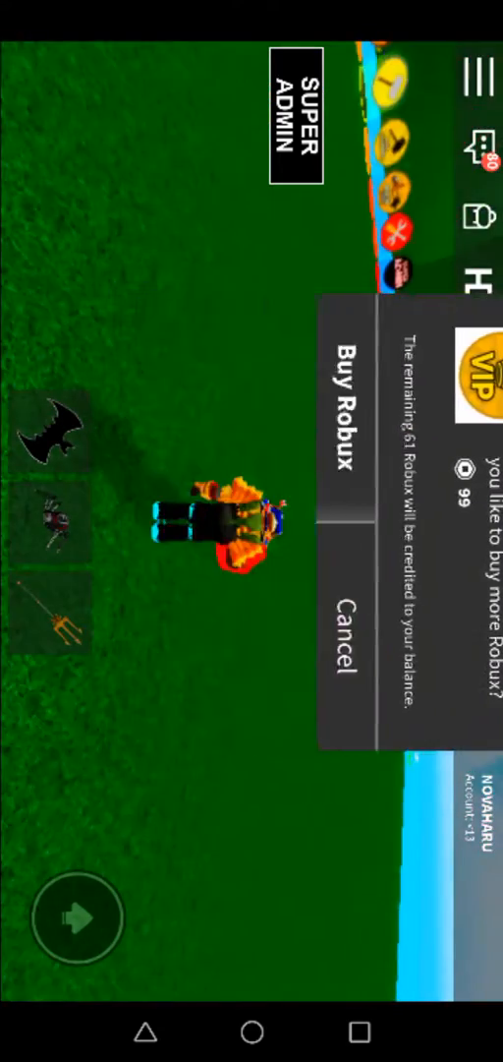
- Equip the trident from the hotbar and use its Quake ability
left_click(339, 629)
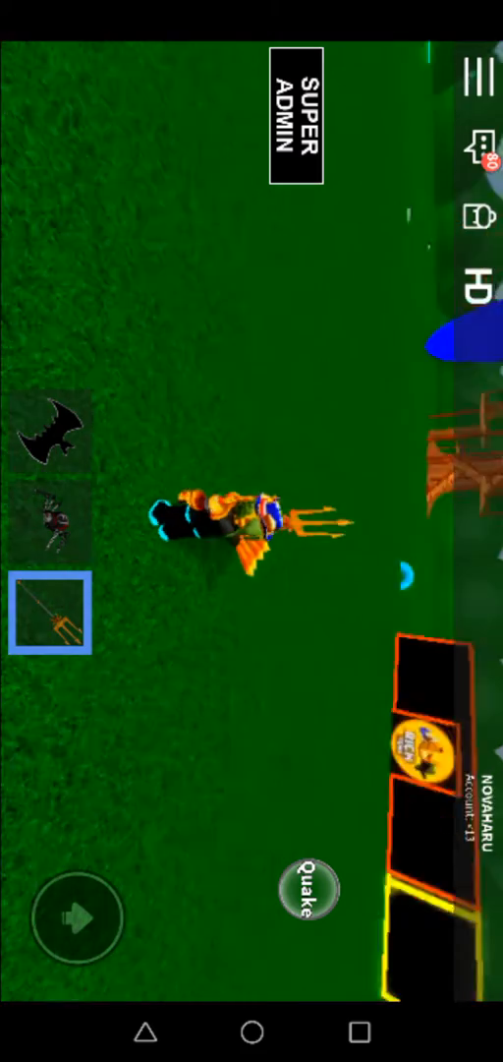
left_click(50, 429)
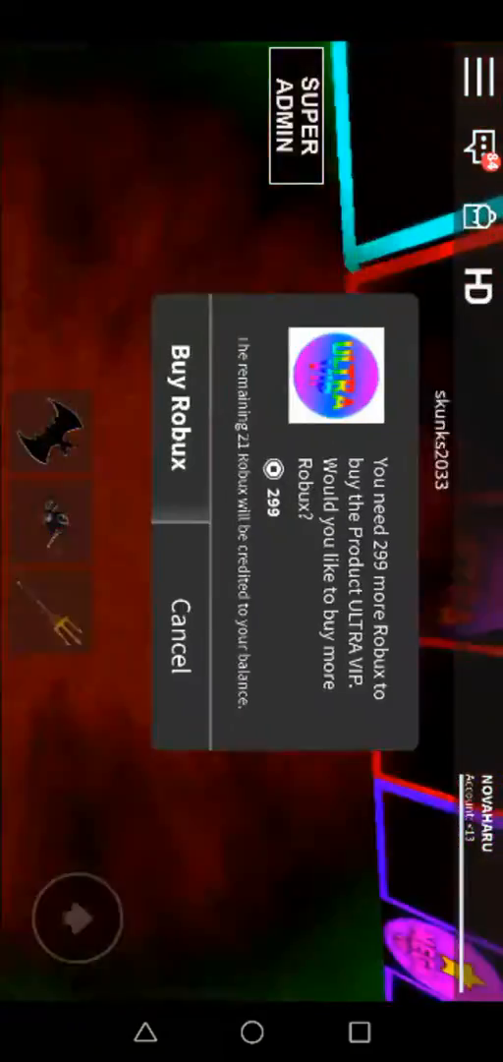
- Cancel the 'You need 299 more Robux' ULTRA VIP purchase prompt
left_click(175, 632)
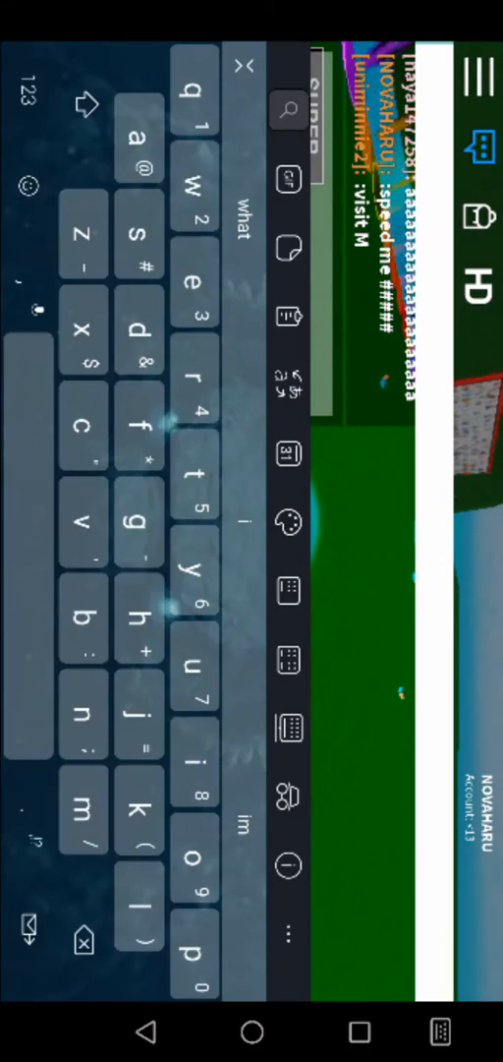
- Write the ':char me' admin command in the chat box, adding 'mh' after it
type(":char me")
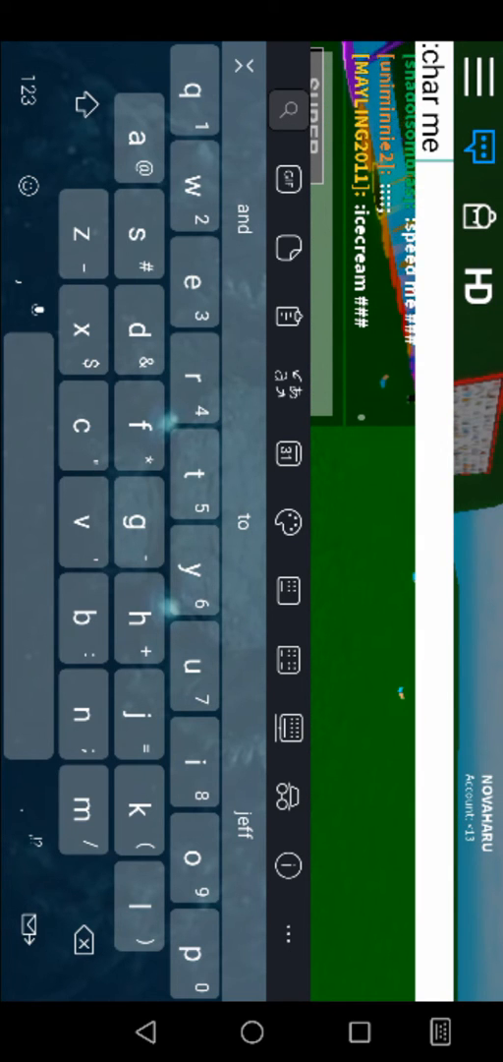
type("mh")
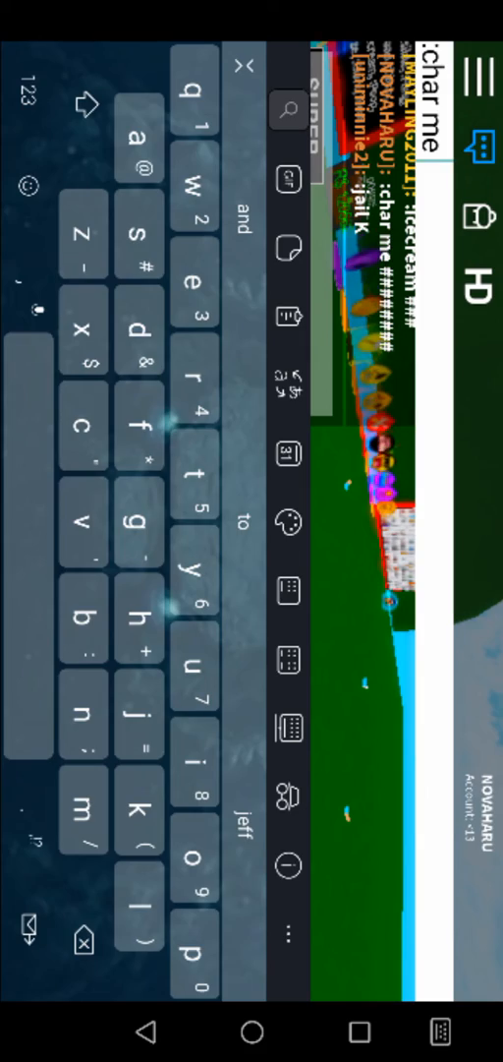
- Add 'it' so the chat command reads ':char me it'
left_click(240, 65)
type(" it")
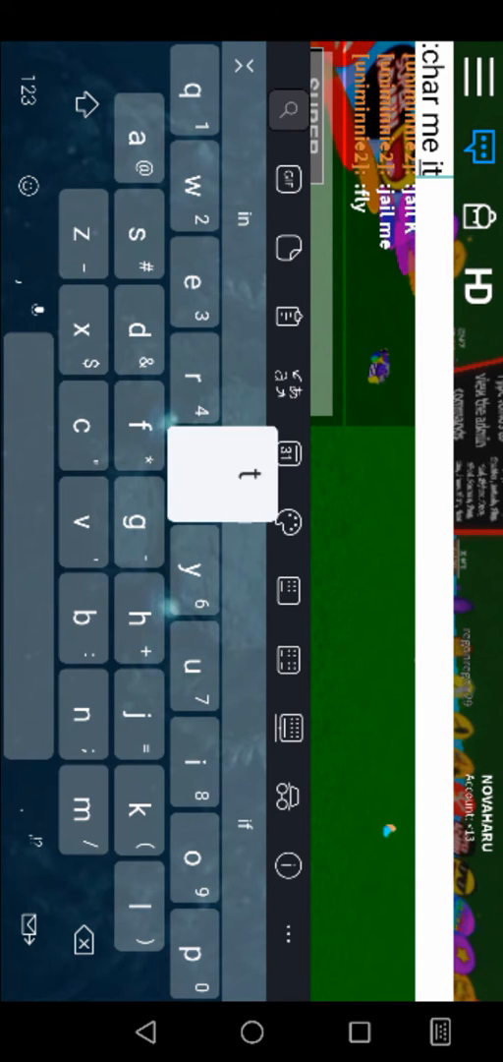
- Continue the target name with 'matri' after ':char me its'
left_click(193, 468)
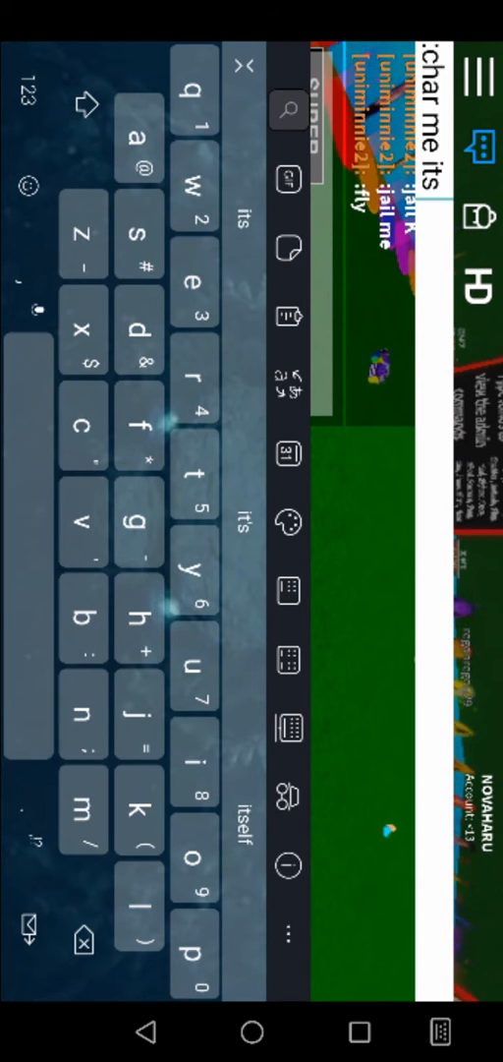
type("matri")
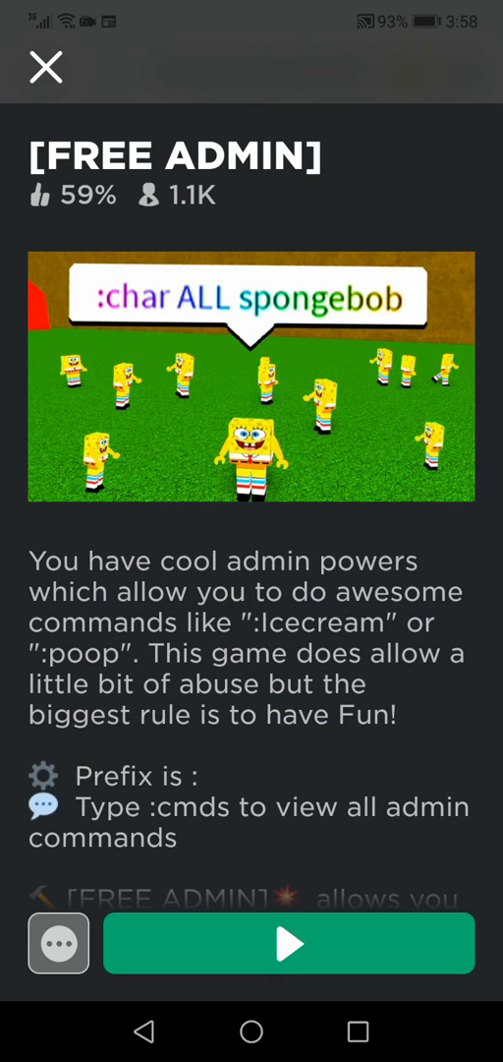
- Close the FREE ADMIN game page to land on the Roblox Home screen
left_click(45, 68)
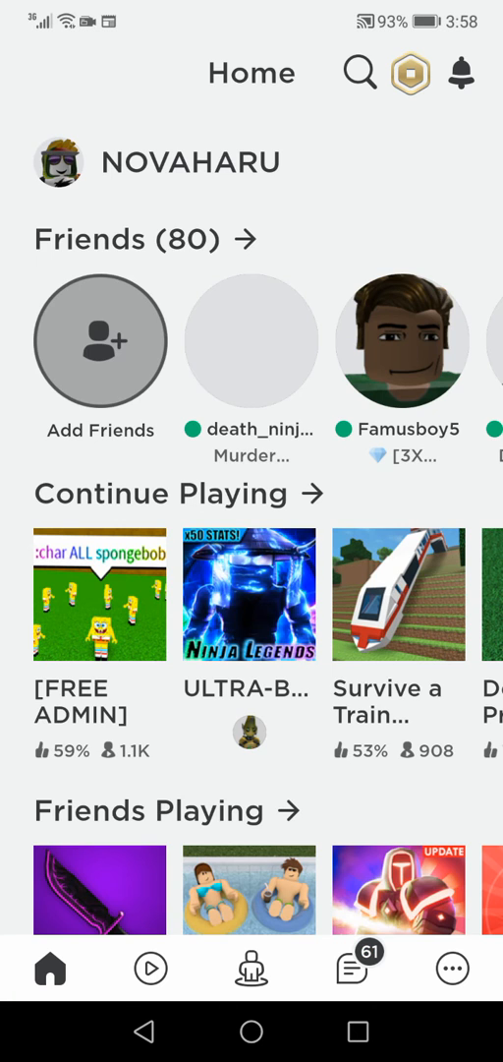